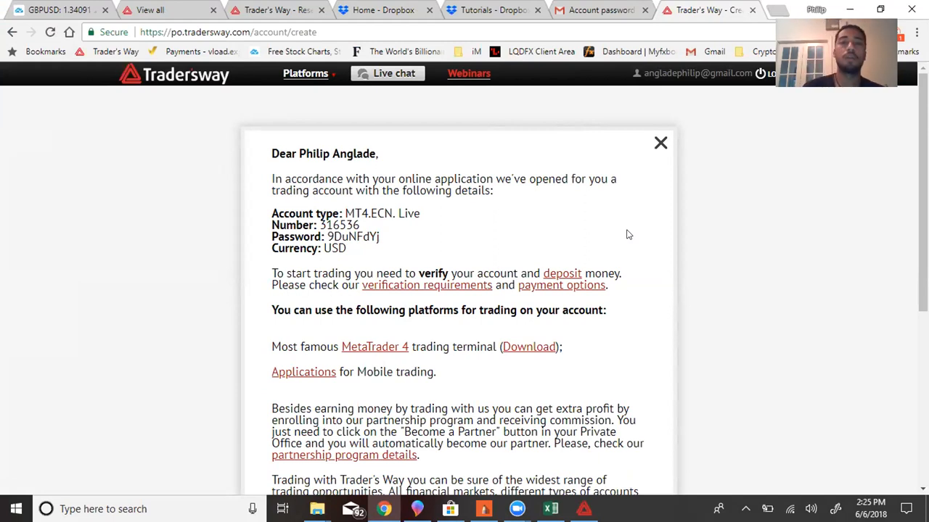
{"action": "mouse_move", "coordinate": [446, 132]}
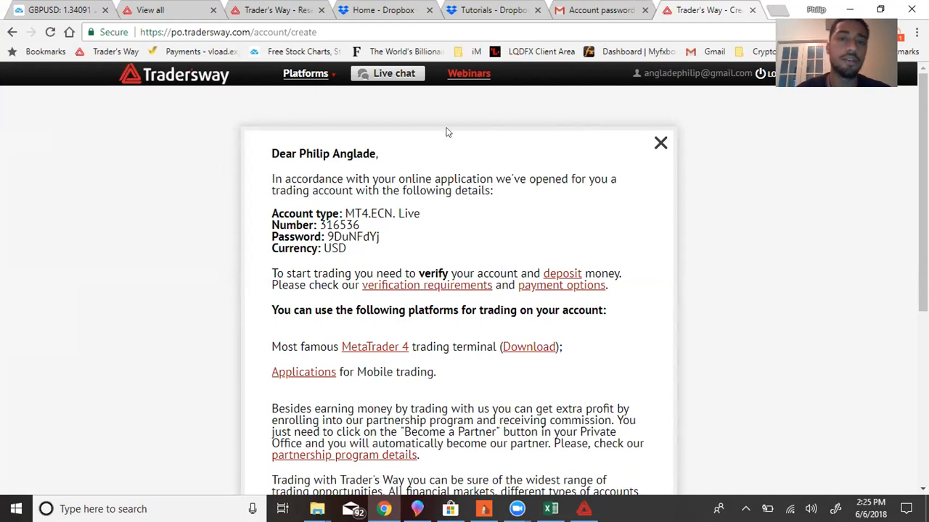
{"action": "mouse_move", "coordinate": [412, 225]}
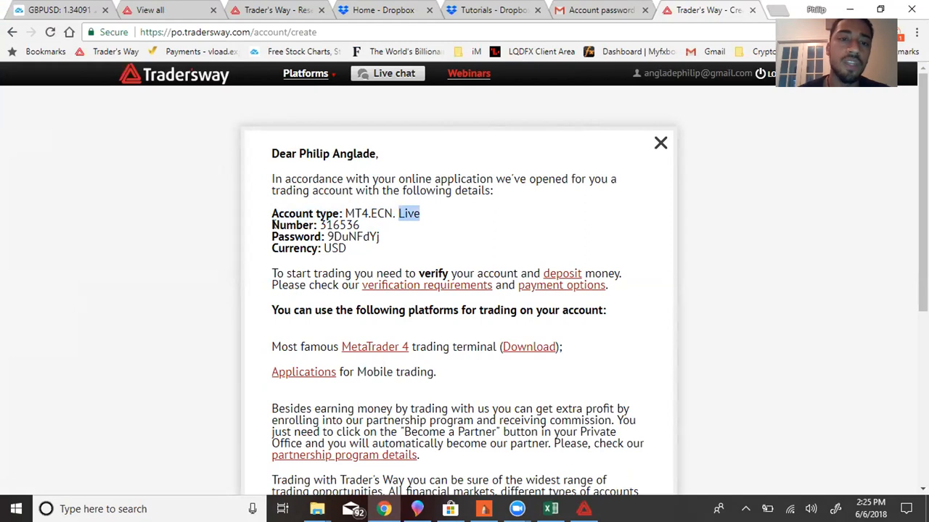
Step: Choose the Live account type and the TradersWay-Live server to reach the login form
{"action": "double_click", "coordinate": [339, 225]}
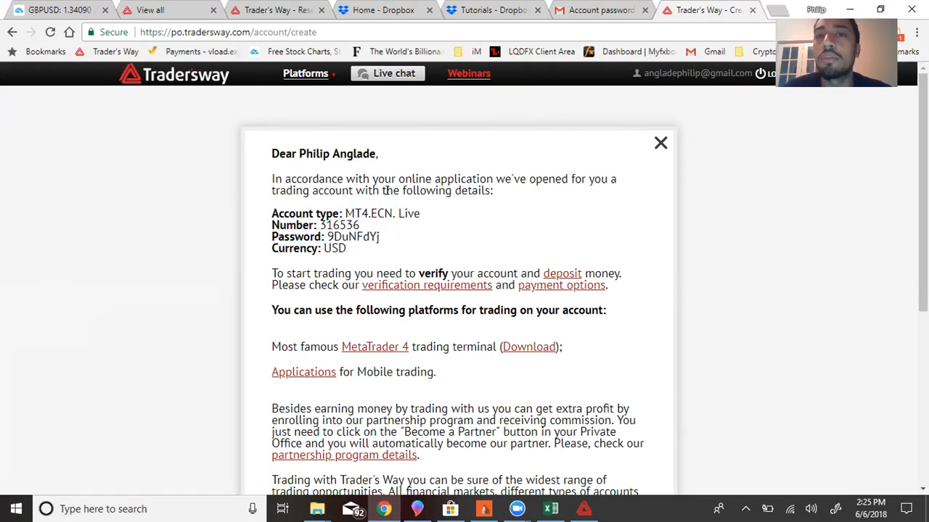
{"action": "mouse_move", "coordinate": [516, 110]}
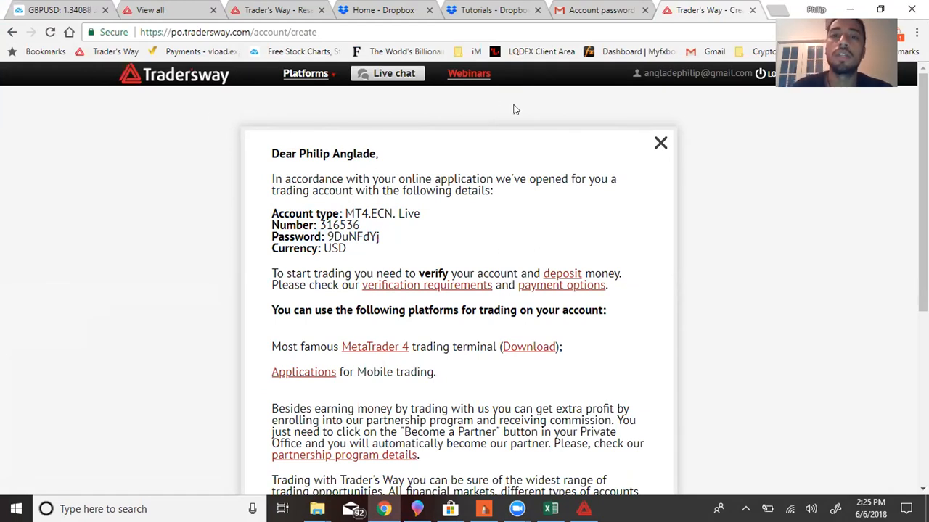
{"action": "mouse_move", "coordinate": [698, 139]}
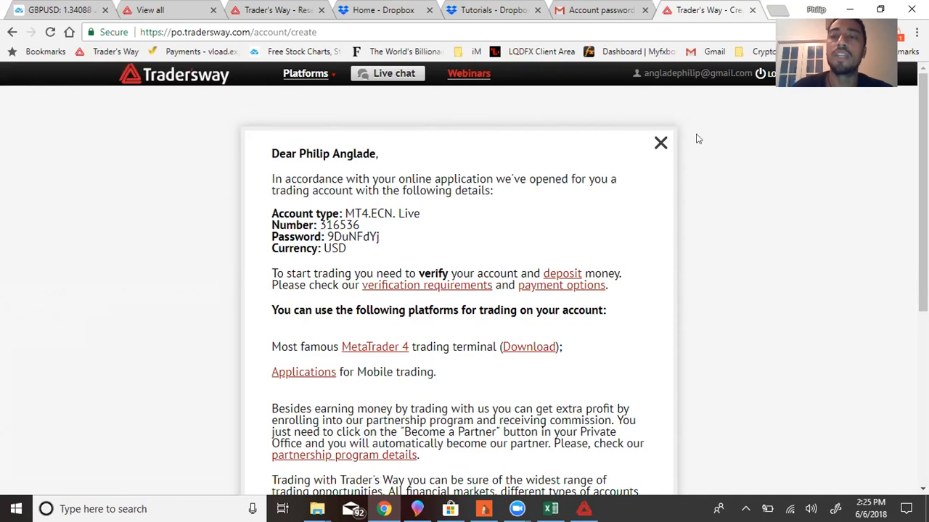
{"action": "mouse_move", "coordinate": [690, 150]}
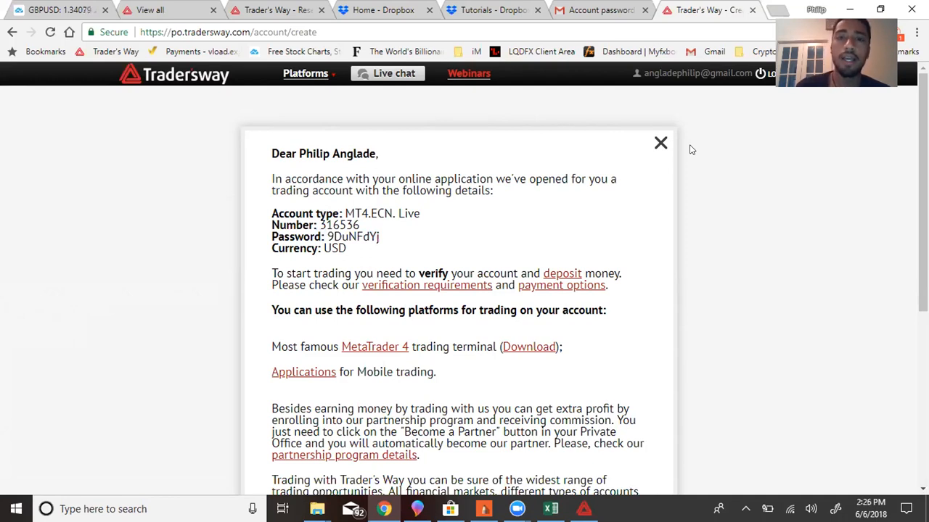
{"action": "mouse_move", "coordinate": [615, 74]}
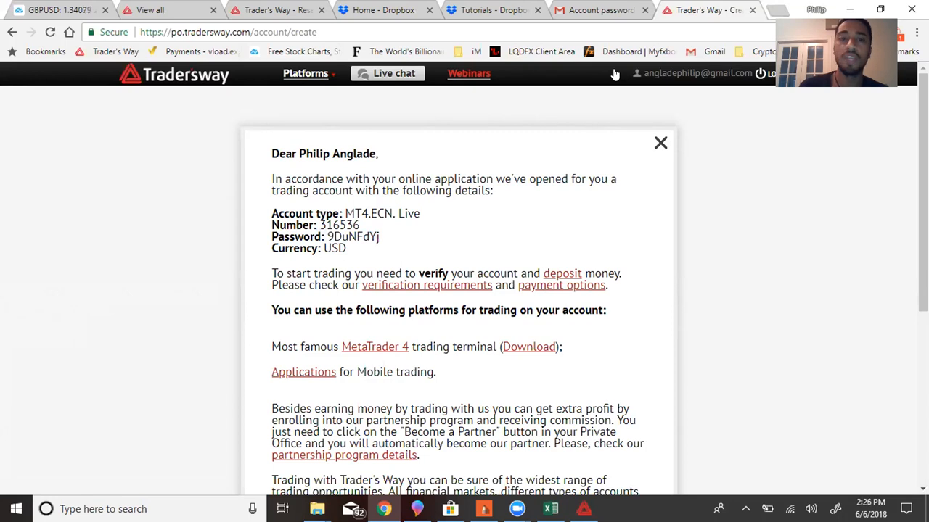
{"action": "mouse_move", "coordinate": [714, 96]}
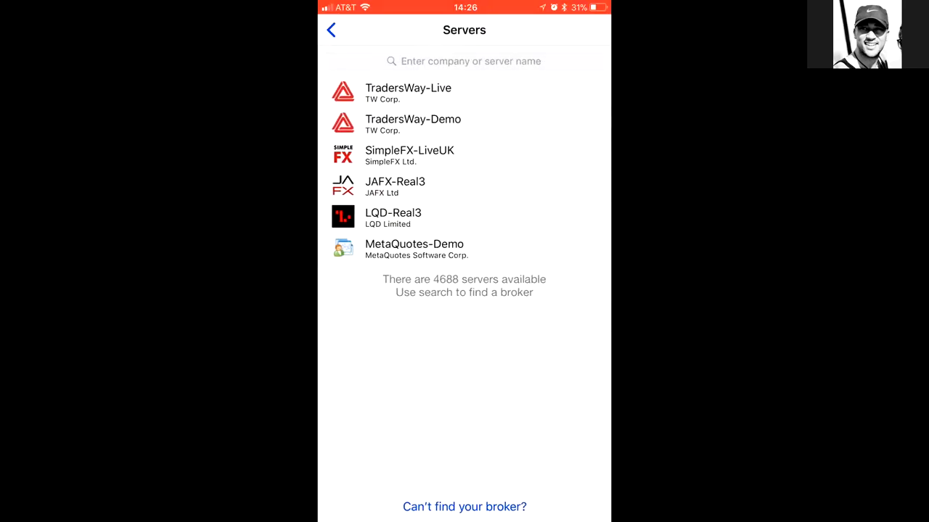
{"action": "left_click", "coordinate": [332, 29]}
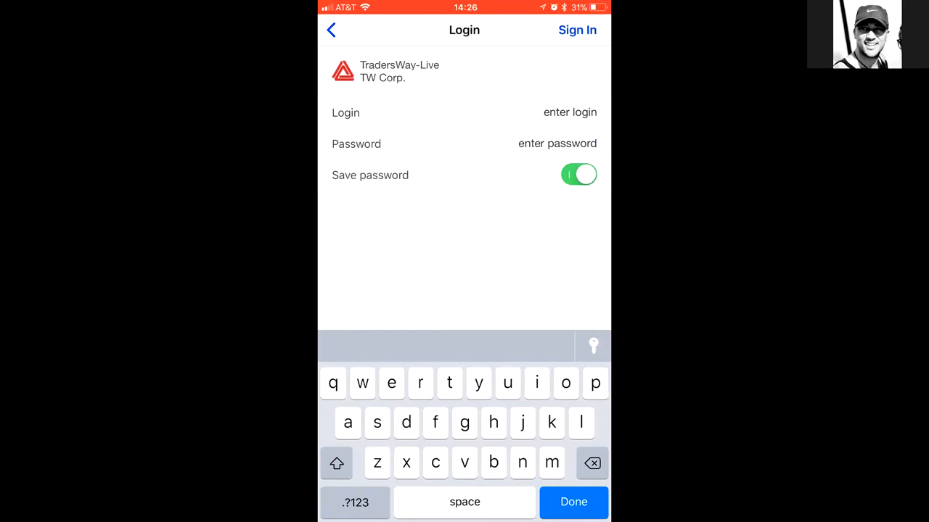
{"action": "left_click", "coordinate": [570, 113]}
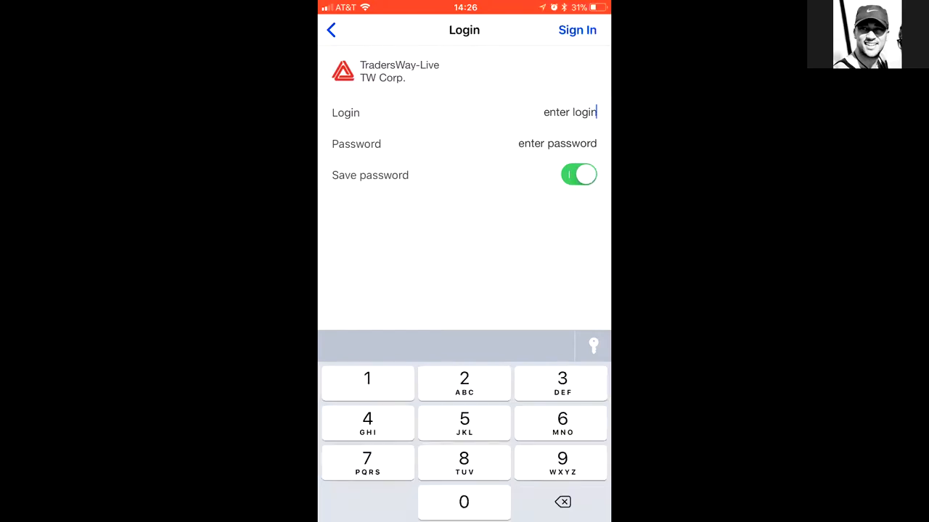
{"action": "type", "text": "316536"}
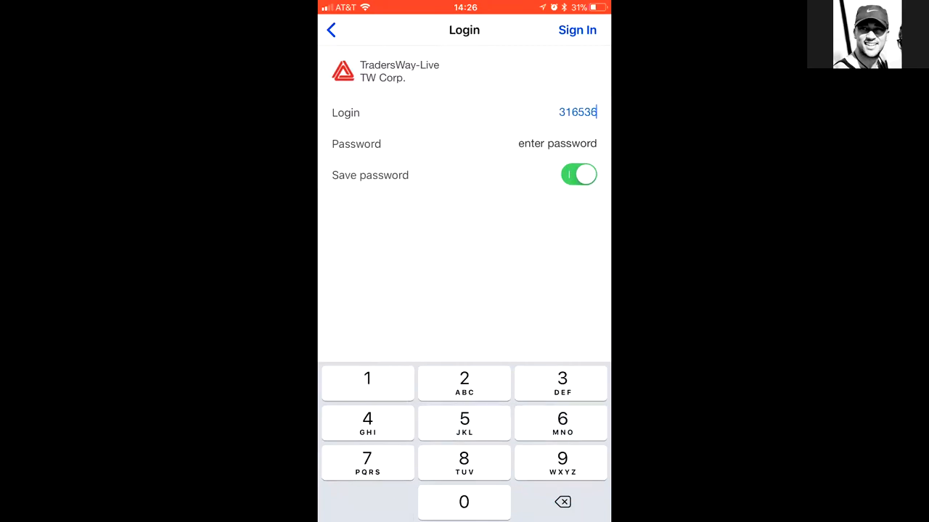
{"action": "left_click", "coordinate": [556, 143]}
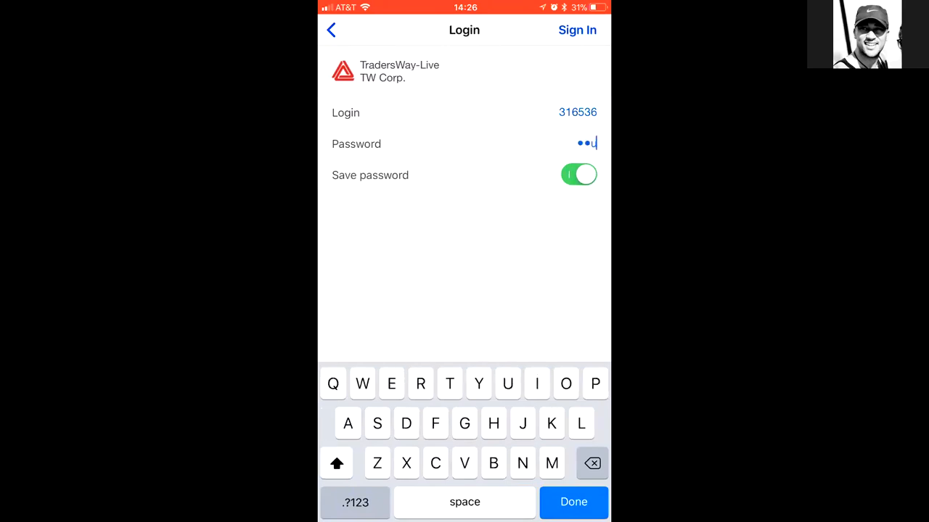
{"action": "type", "text": "N"}
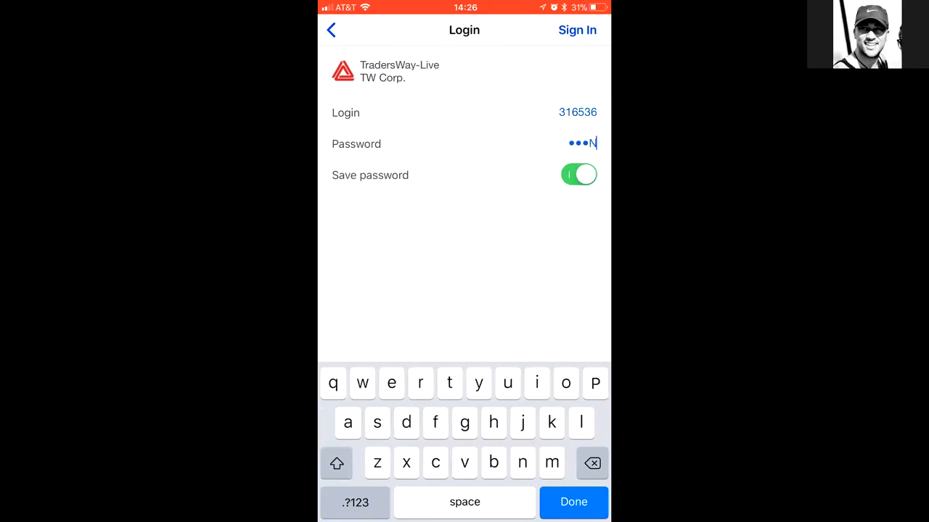
{"action": "type", "text": "d"}
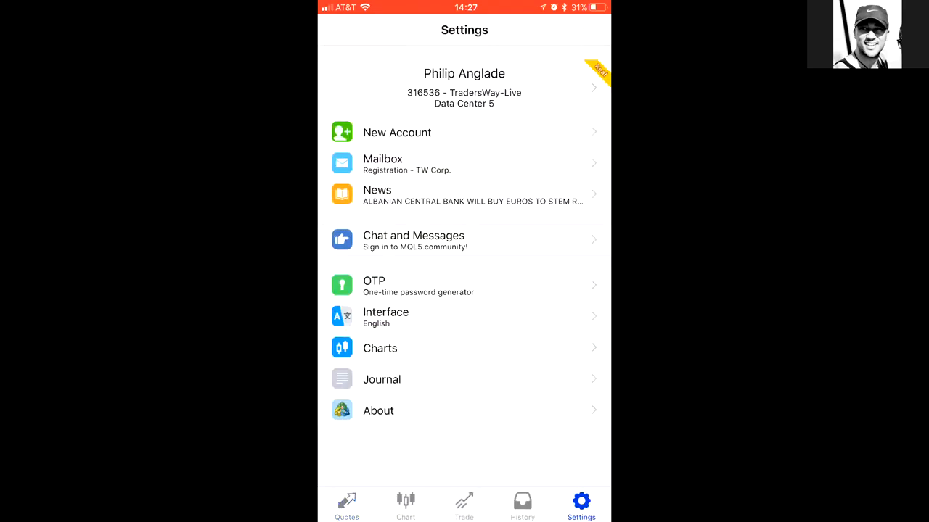
{"action": "left_click", "coordinate": [464, 505]}
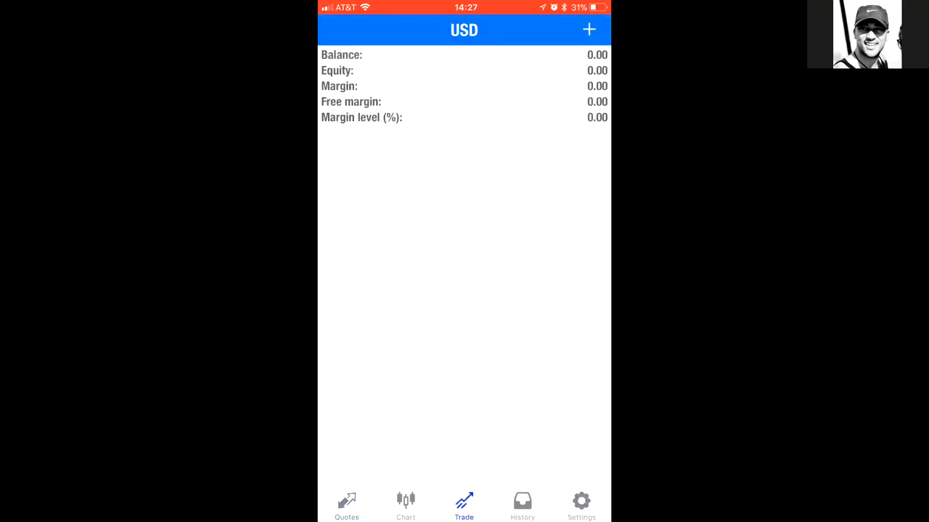
{"action": "left_click", "coordinate": [581, 505]}
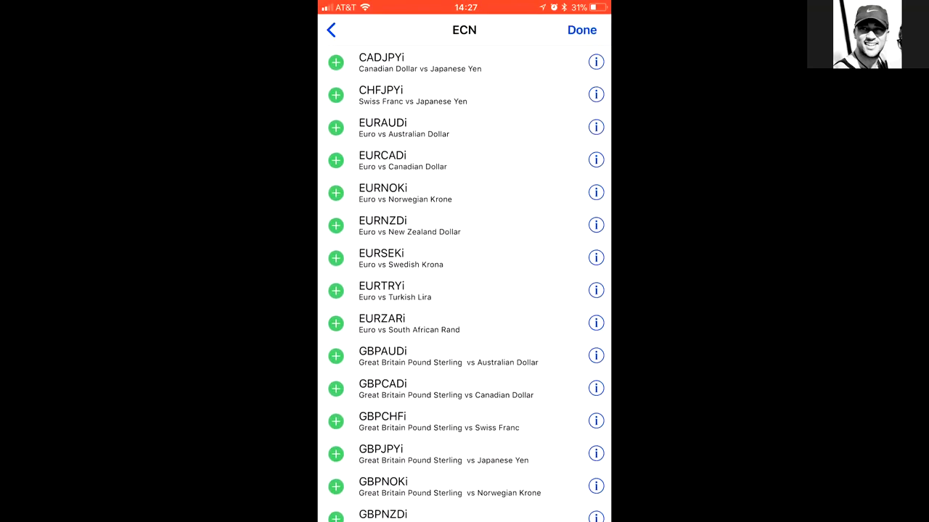
{"action": "left_click", "coordinate": [581, 30]}
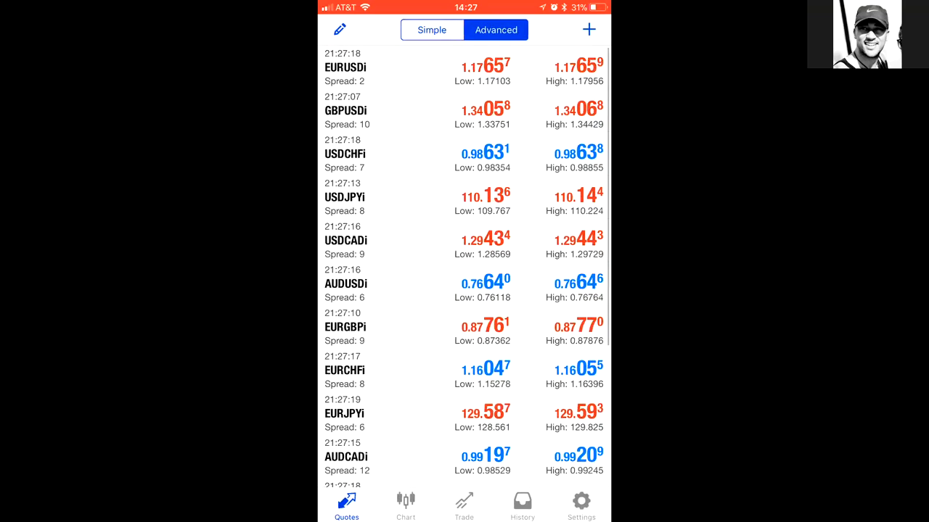
{"action": "left_click", "coordinate": [581, 506]}
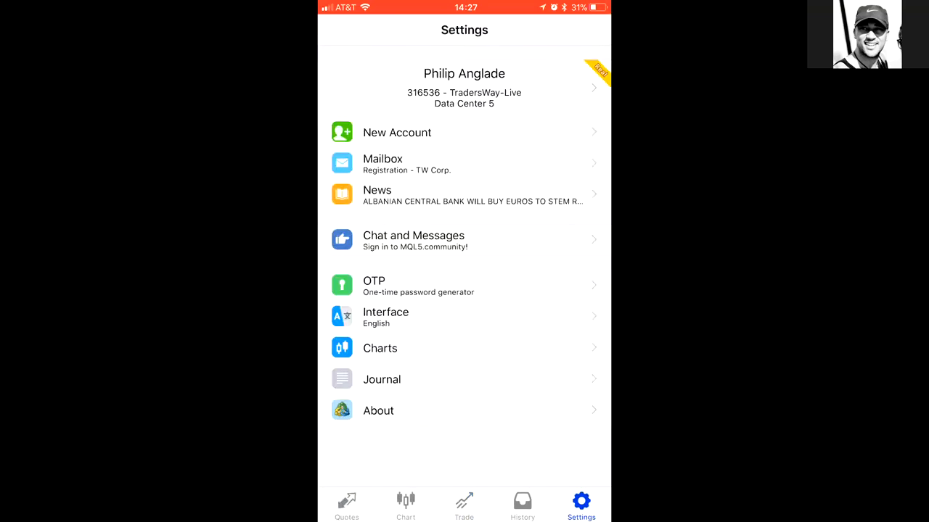